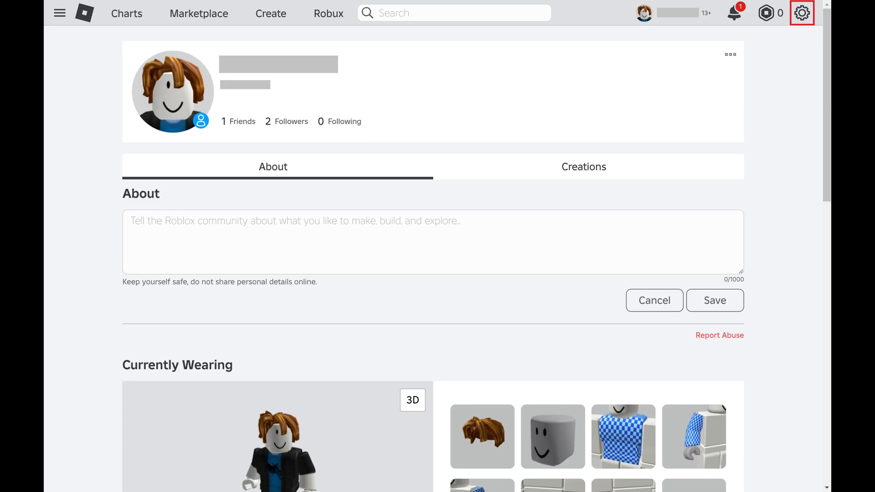
Go to the account Settings page from the gear menu on the profile page
{"action": "left_click", "coordinate": [802, 13]}
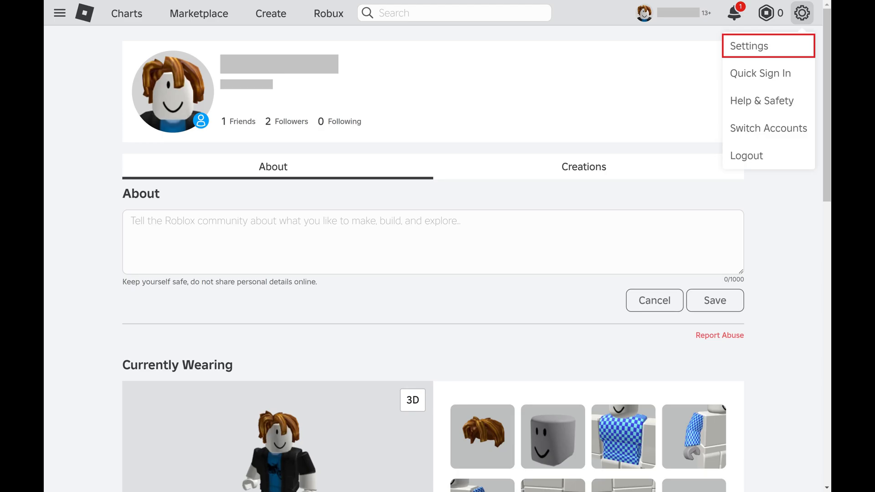
{"action": "left_click", "coordinate": [750, 46]}
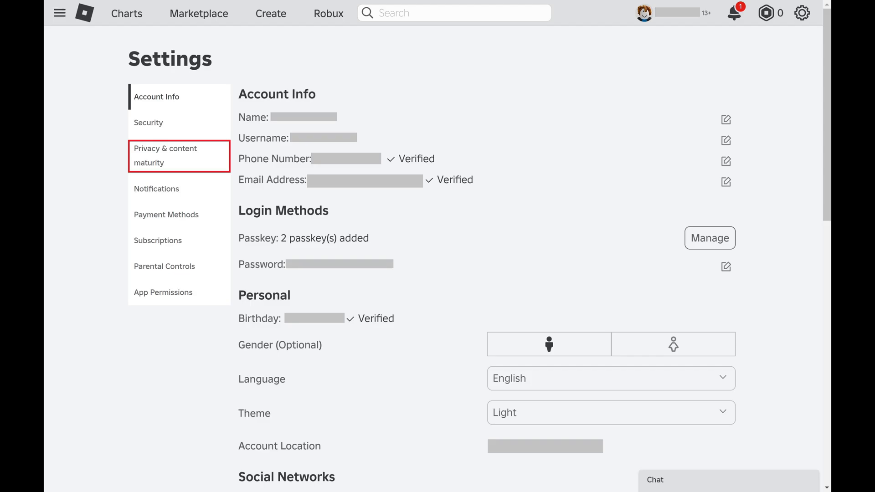
Go to Communication under Privacy & content maturity
{"action": "left_click", "coordinate": [165, 155]}
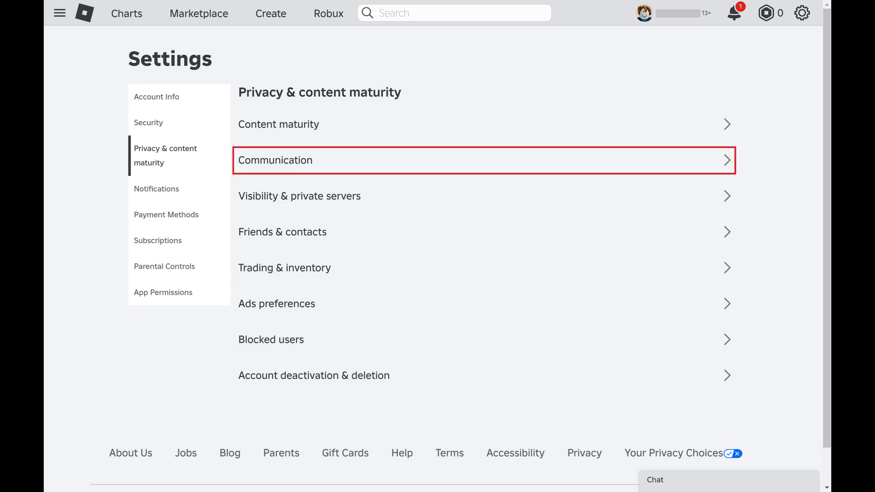
{"action": "left_click", "coordinate": [274, 160]}
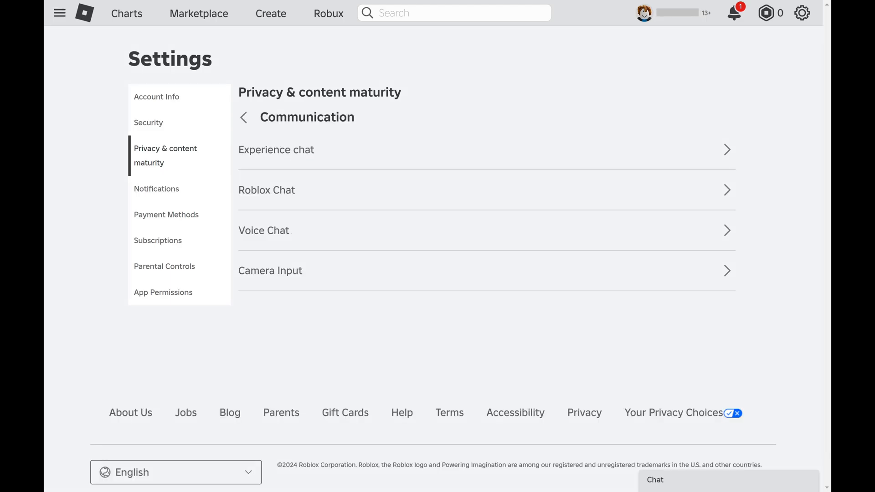
Turn on Enable Microphone in Voice Chat and confirm 'Saved Successfully!'
{"action": "left_click", "coordinate": [262, 231]}
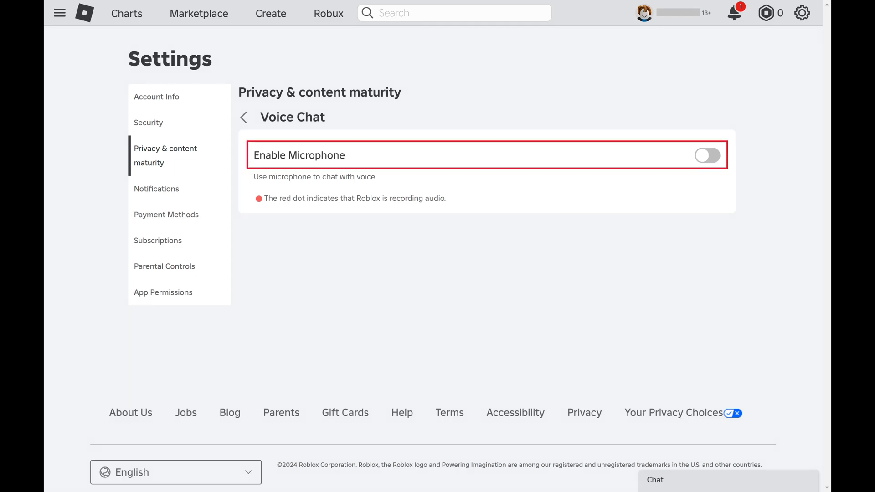
{"action": "left_click", "coordinate": [708, 155]}
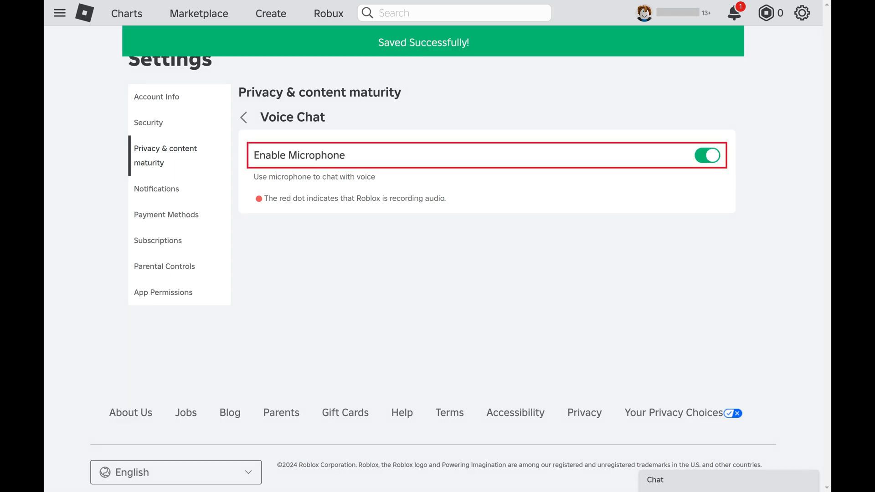